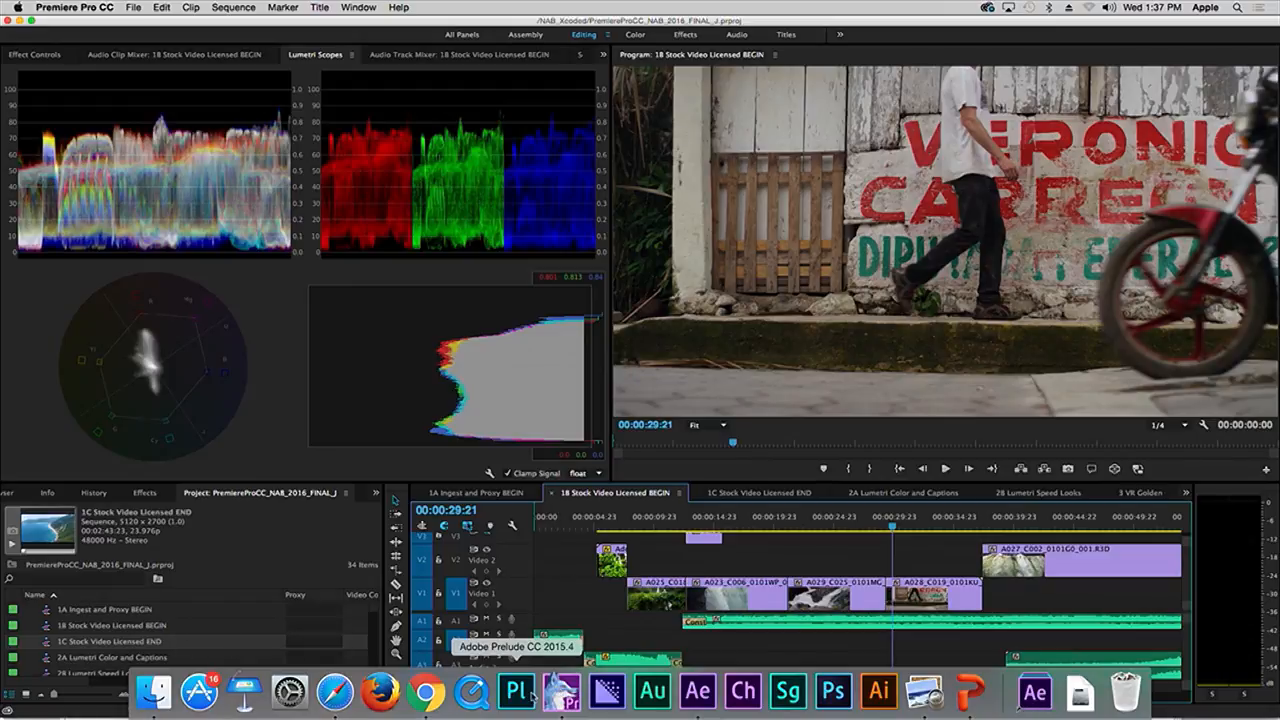
Step: Review the waterfall shots in the sequence, then switch over to the Adobe Stock website
click(424, 690)
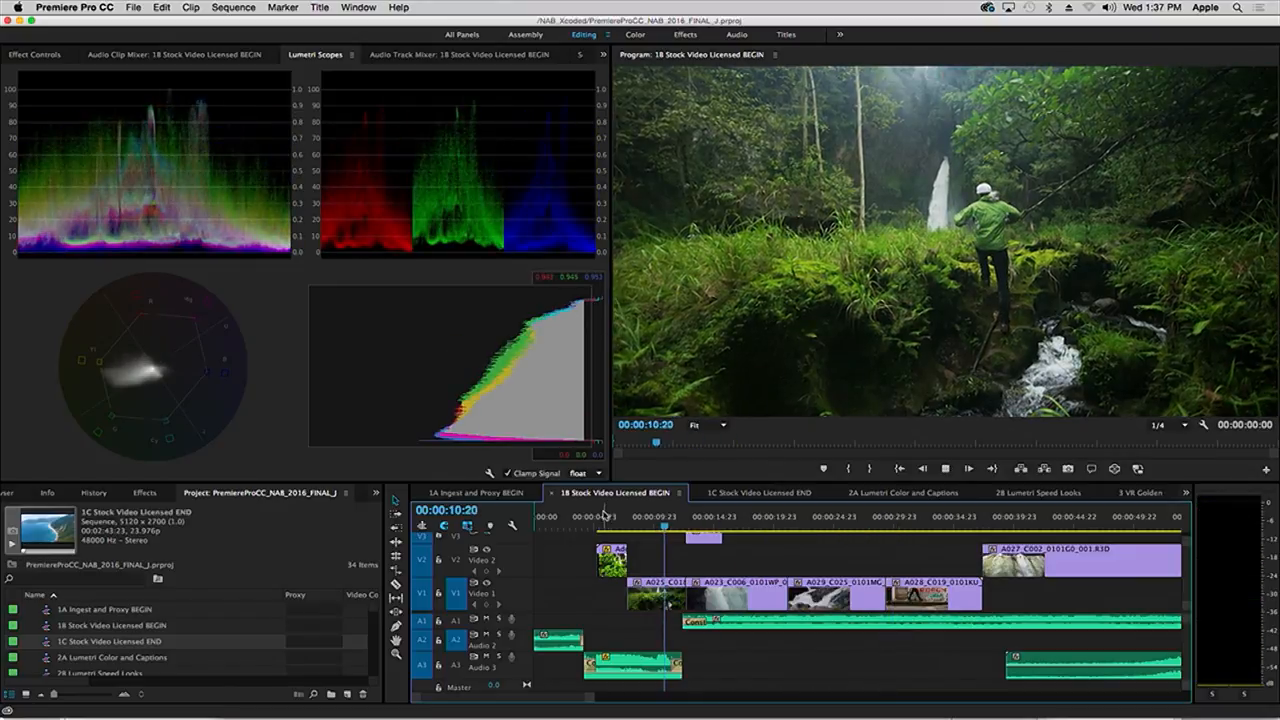
click(688, 516)
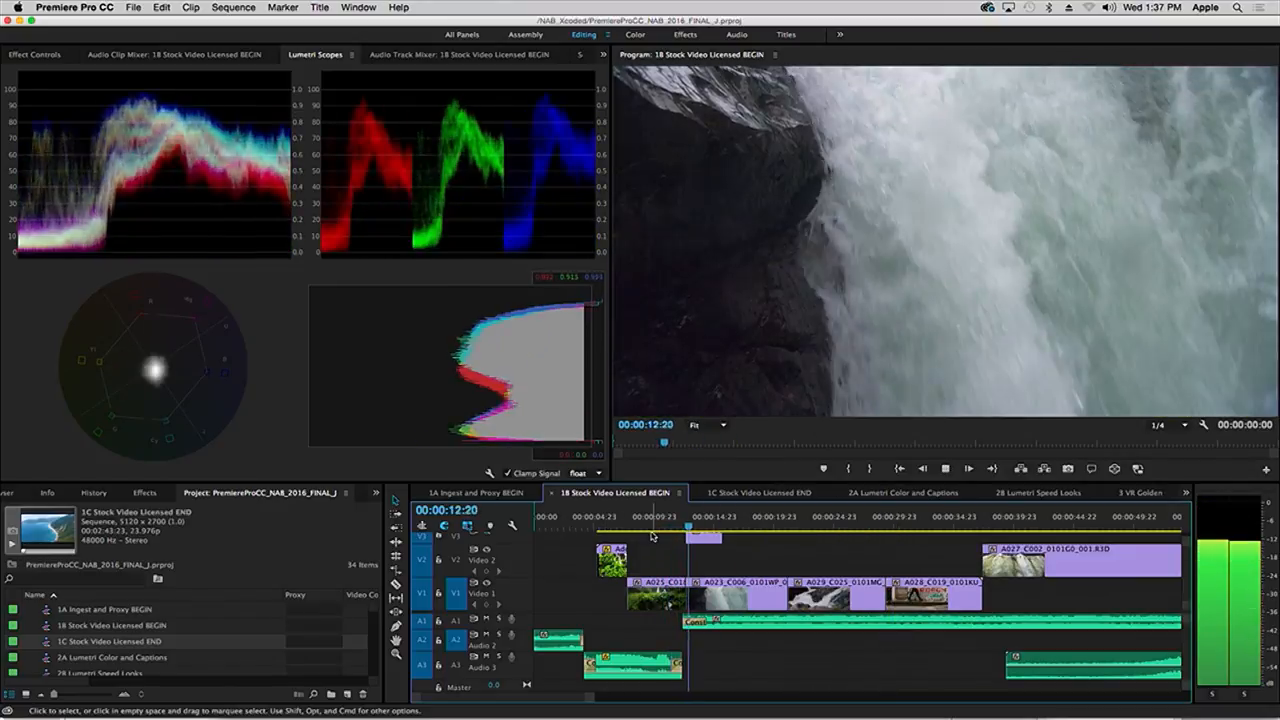
click(832, 516)
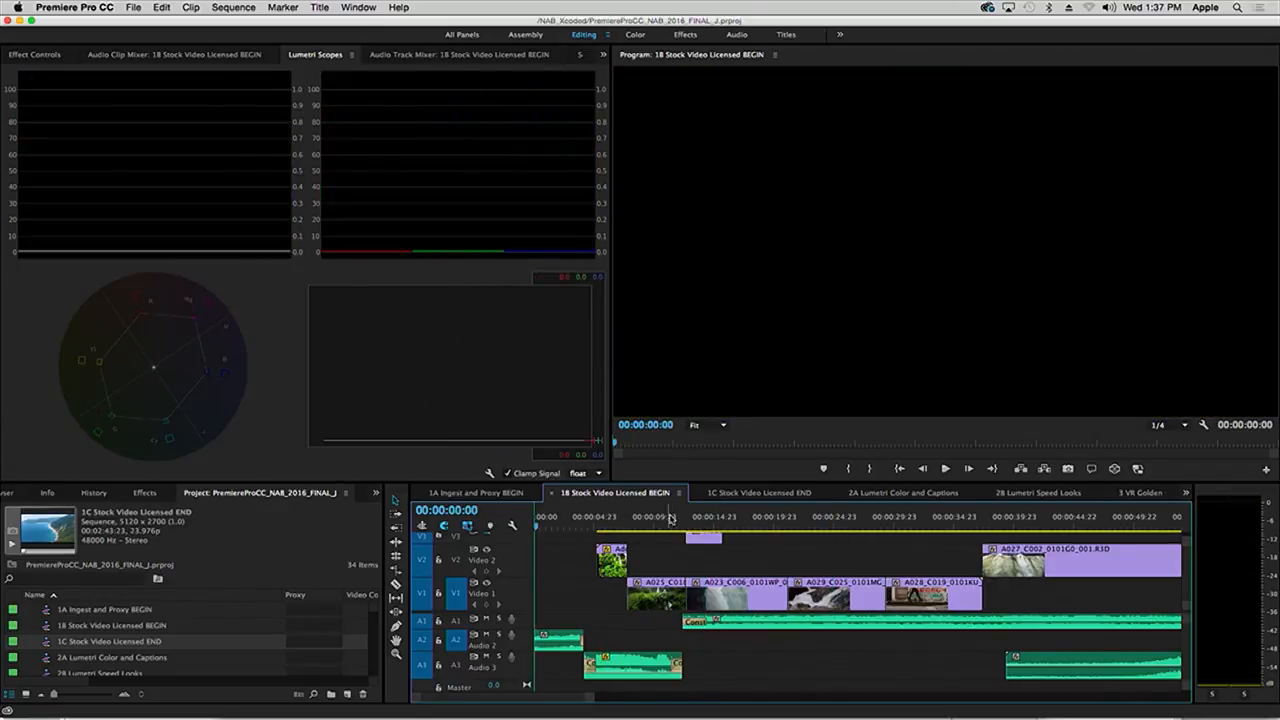
key(cmd+tab)
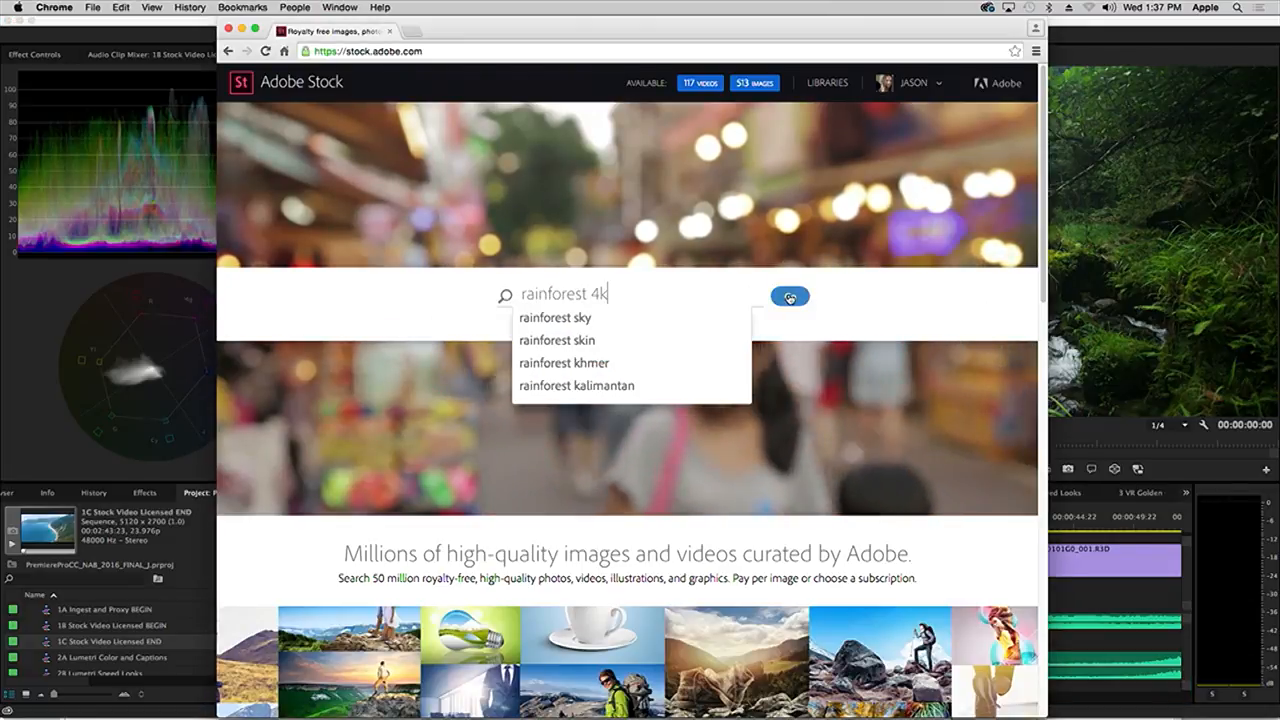
Step: Search Adobe Stock for 'rainforest 4k' videos and pick the aerial coastline clip from the results
click(788, 296)
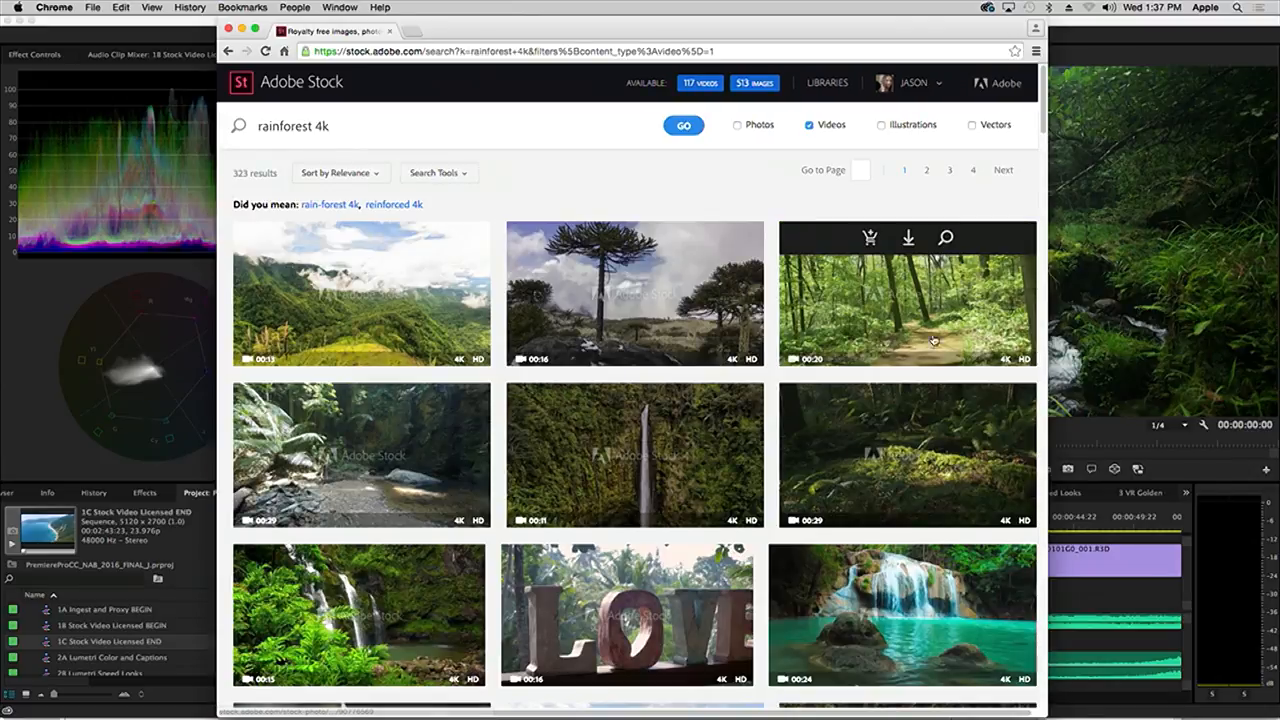
scroll(down, 3)
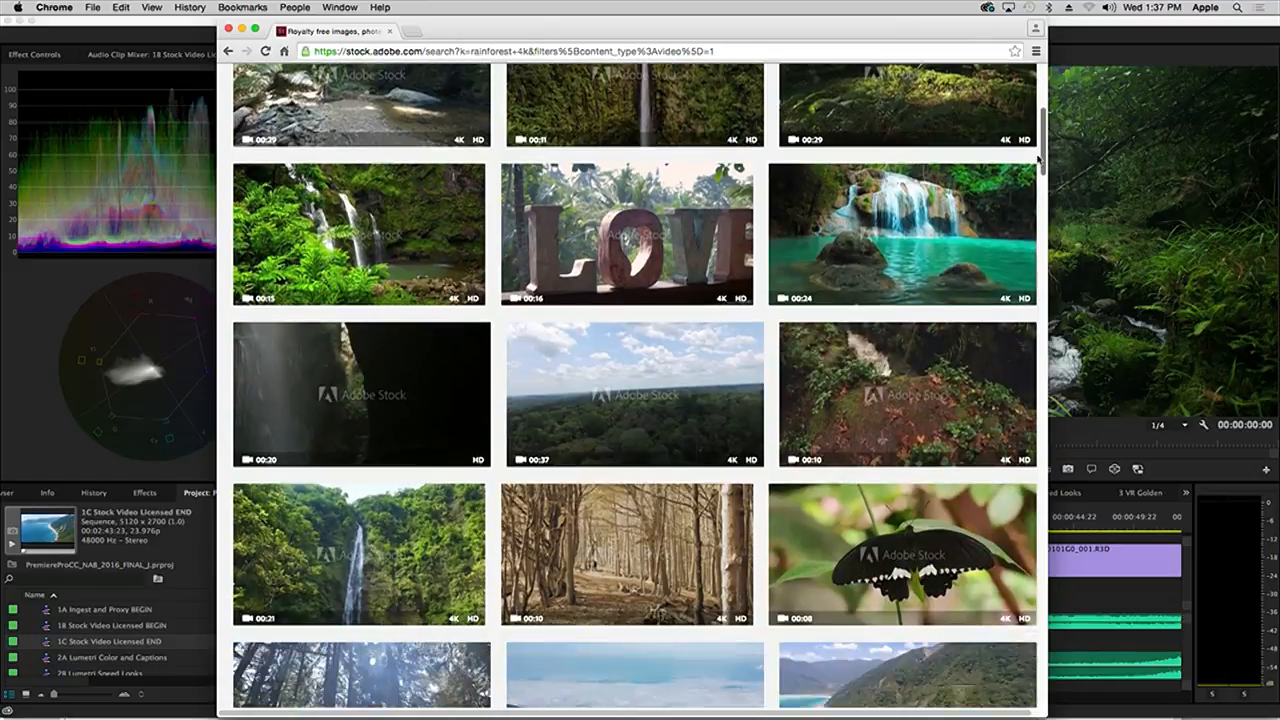
scroll(down, 3)
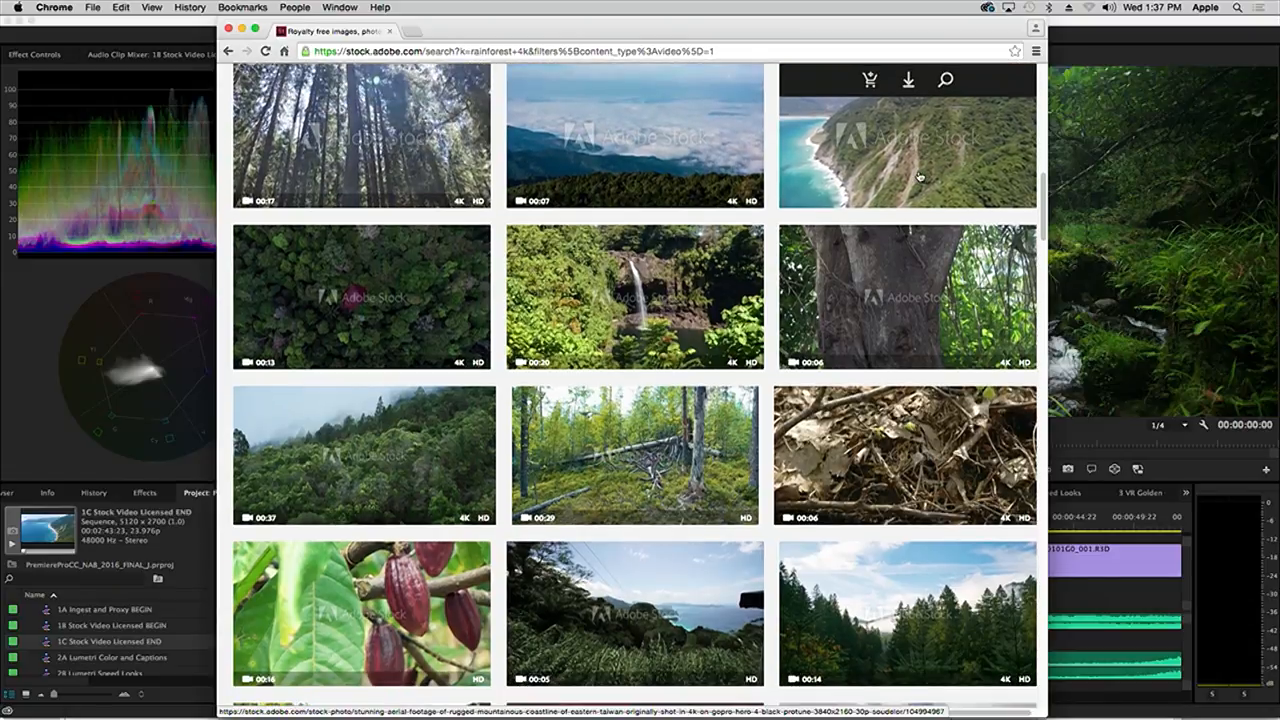
click(904, 136)
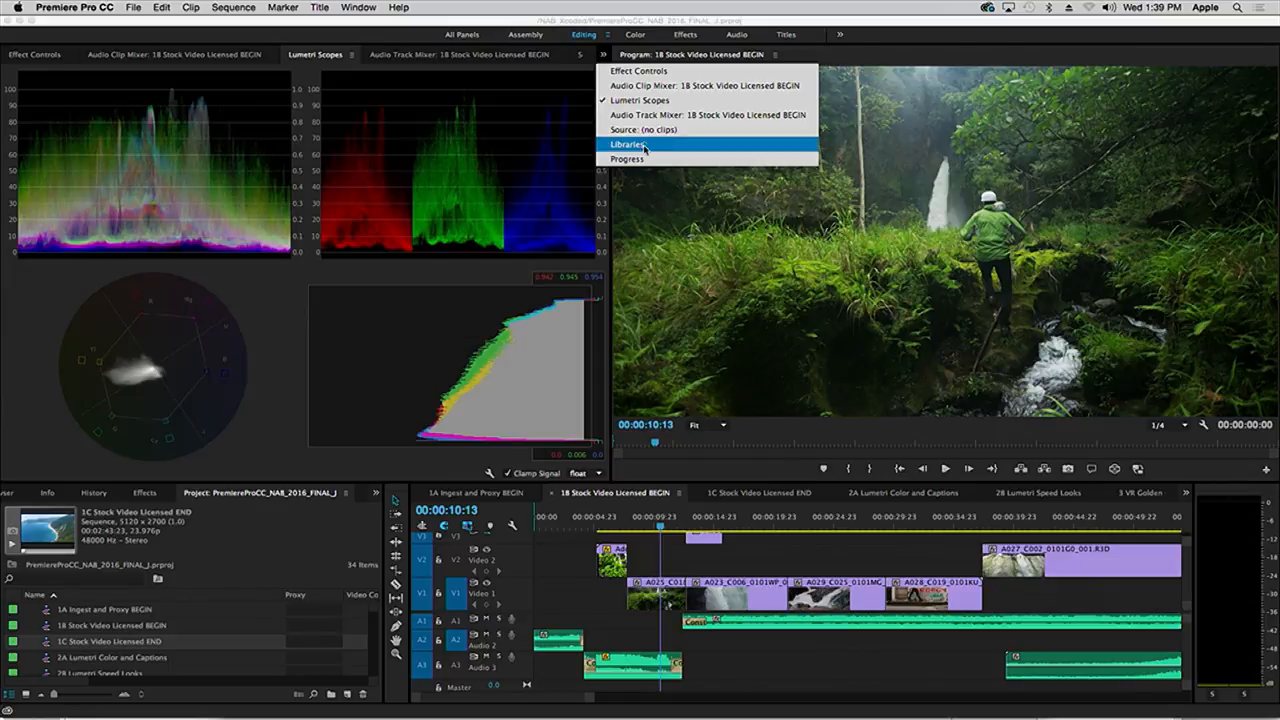
Step: Search 'rainforest 4k' in the Libraries panel's Adobe Stock field inside Premiere
click(628, 144)
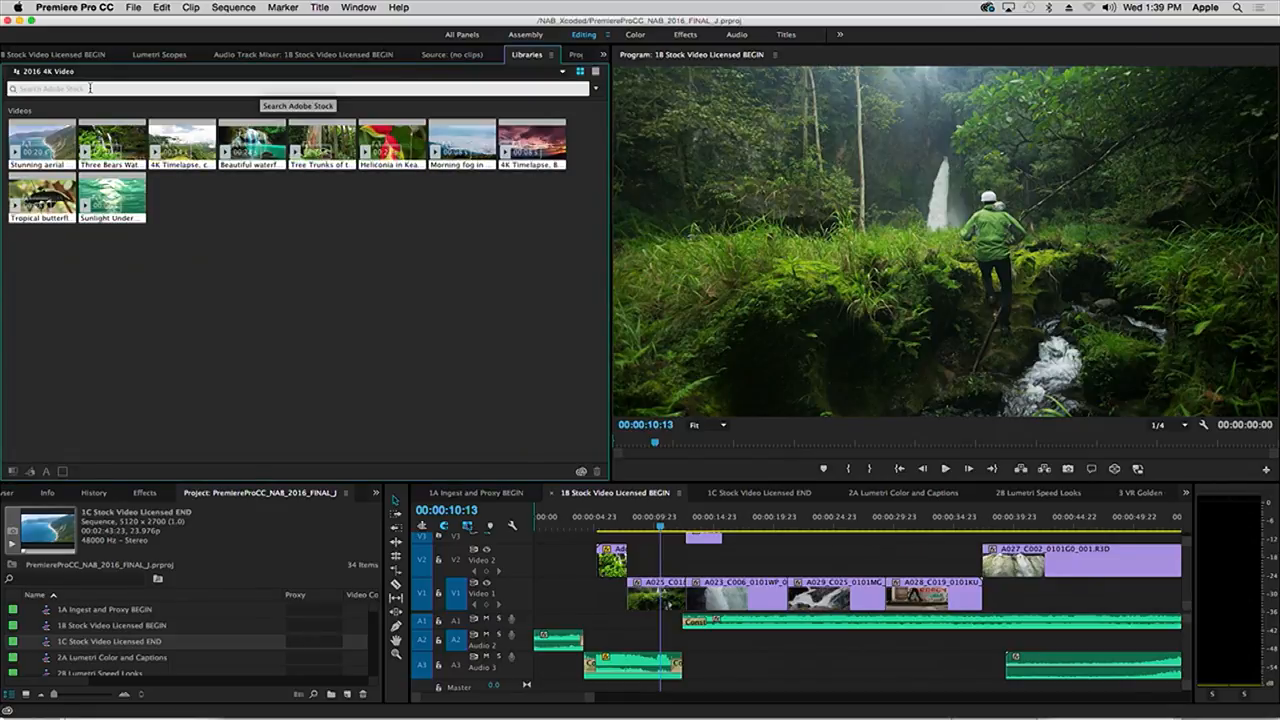
text(rainforest 4k)
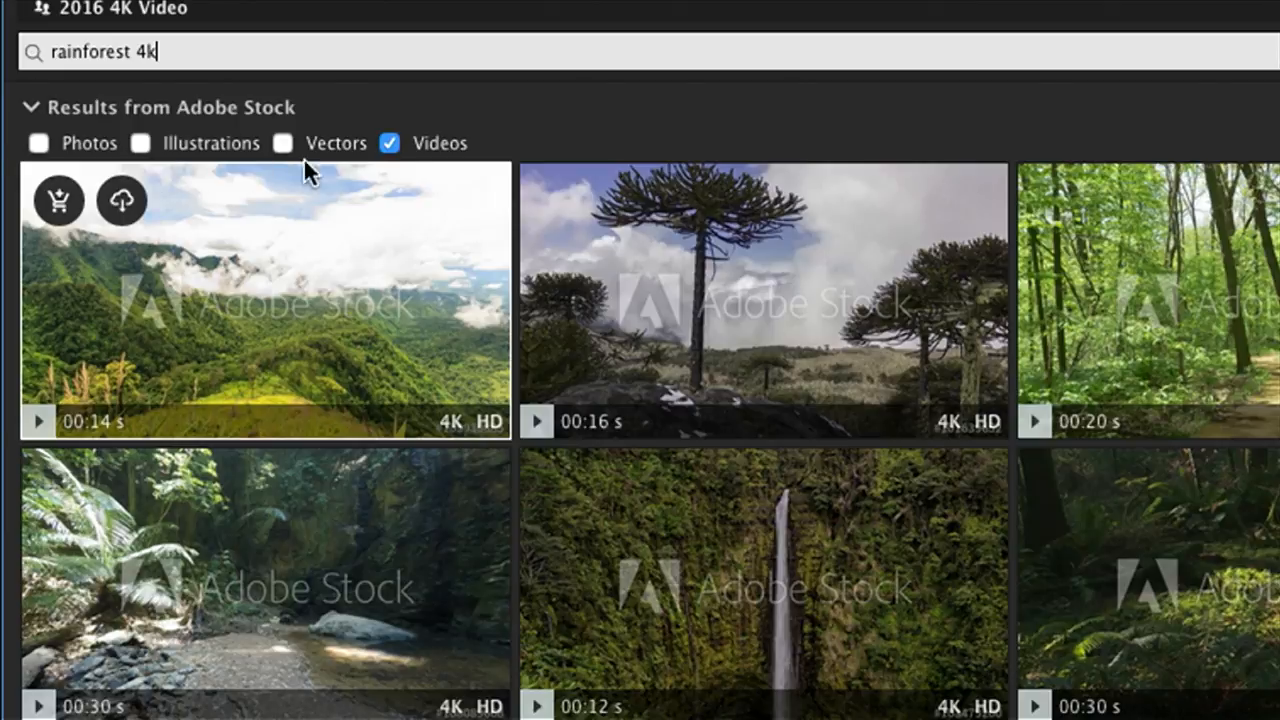
mouse_move(258, 170)
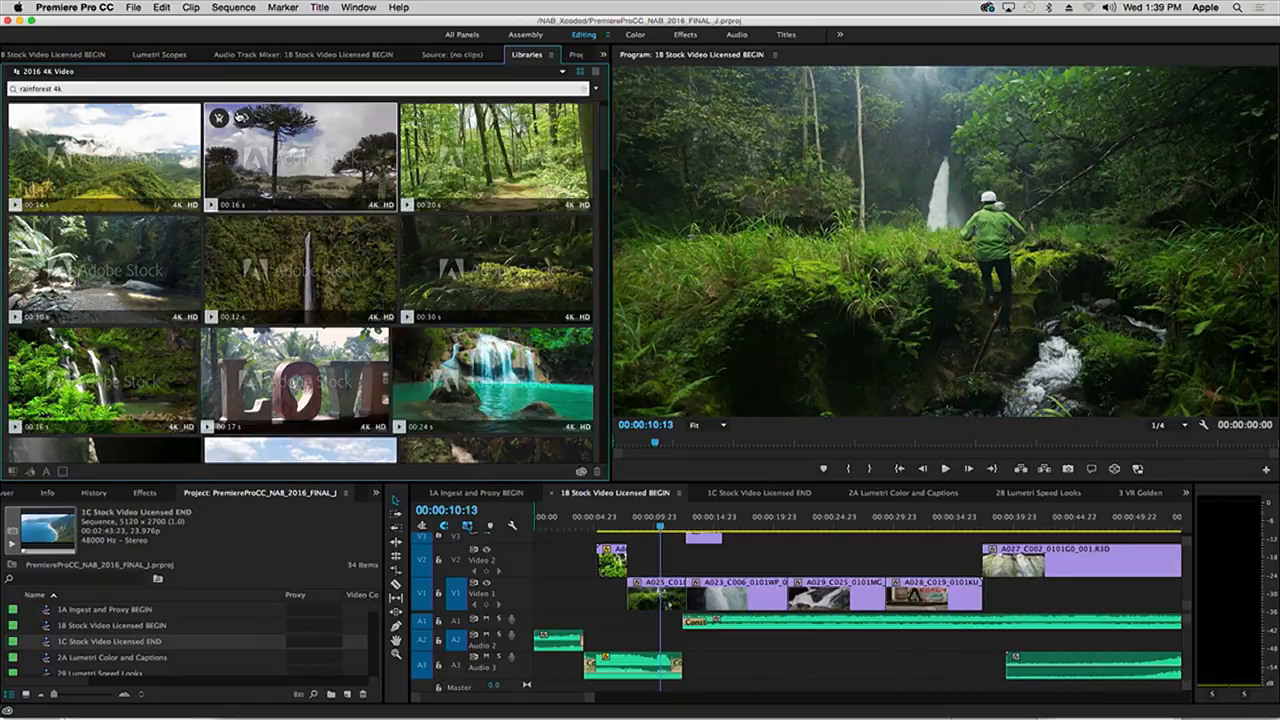
mouse_move(244, 120)
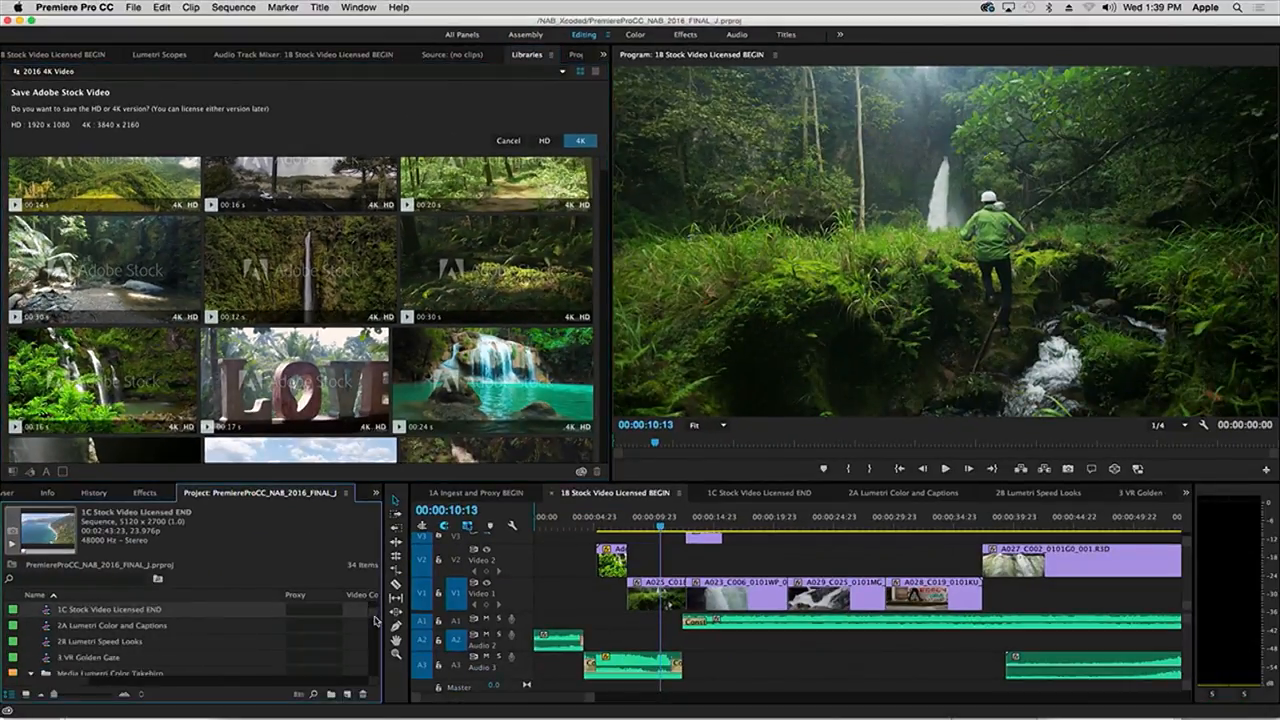
Step: Save the aerial coastline stock preview at 4K size into the project
click(32, 608)
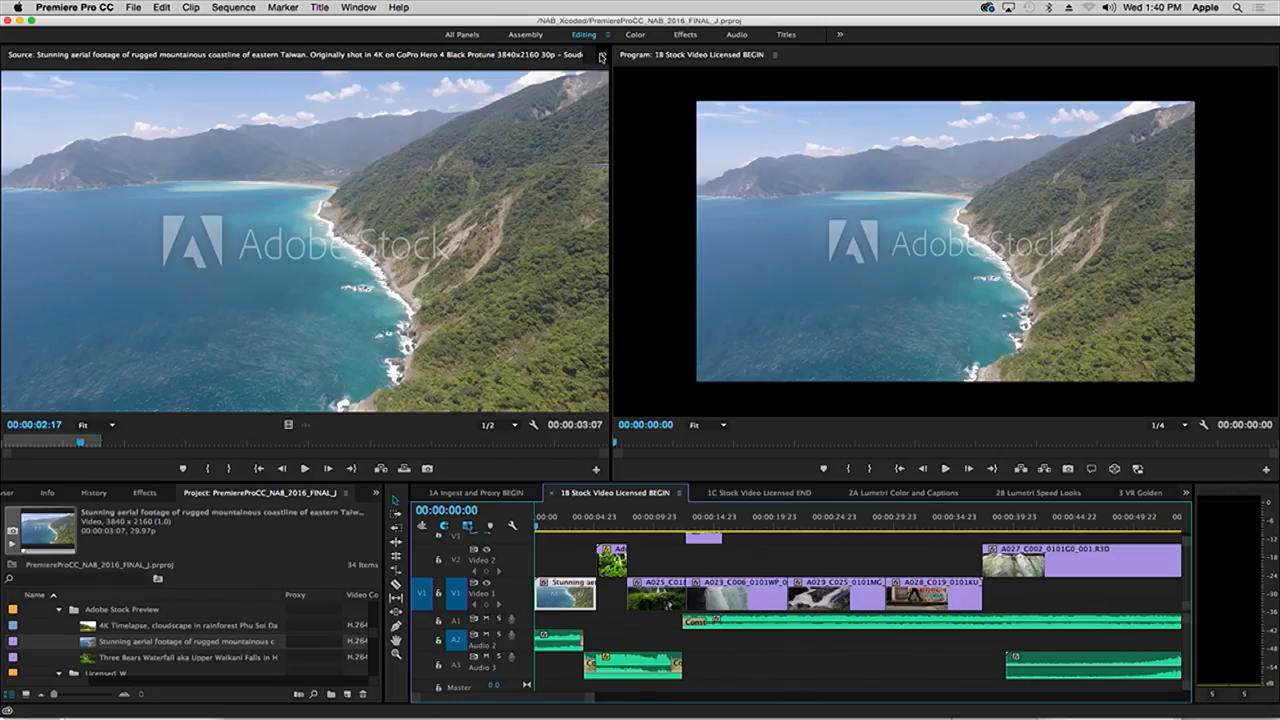
Step: Switch Premiere to the Color grading workspace
click(602, 56)
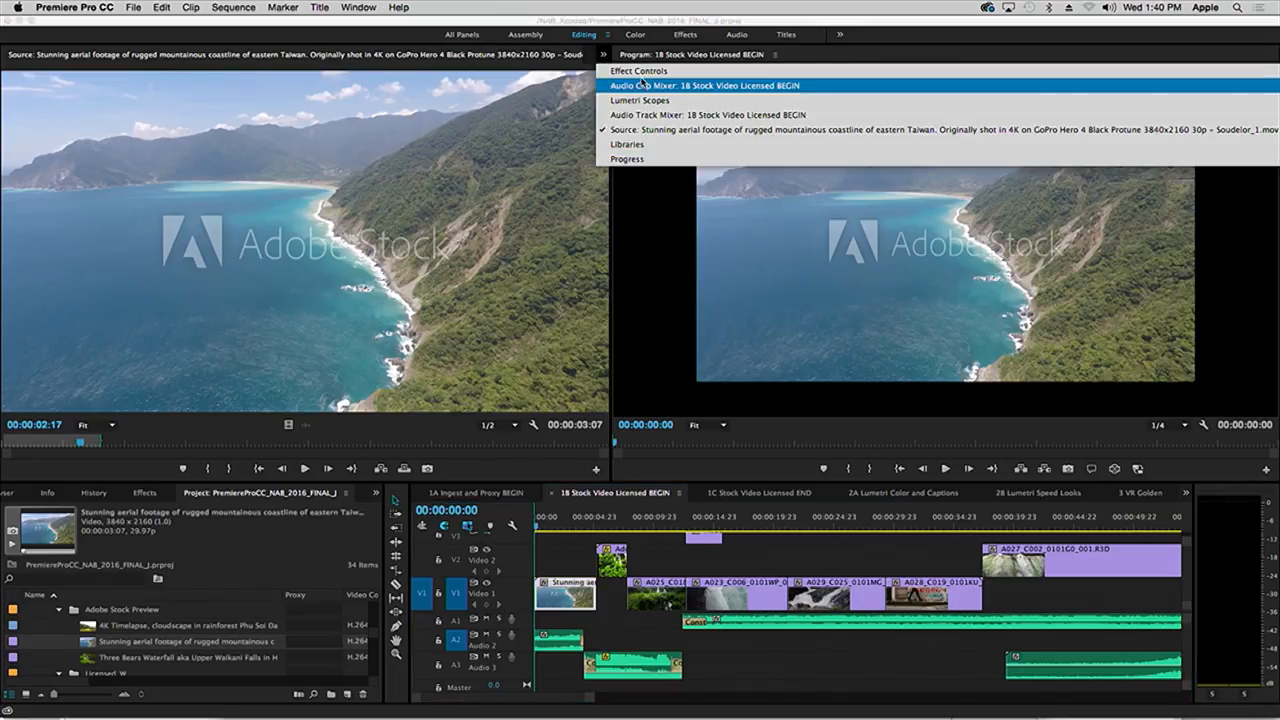
click(640, 70)
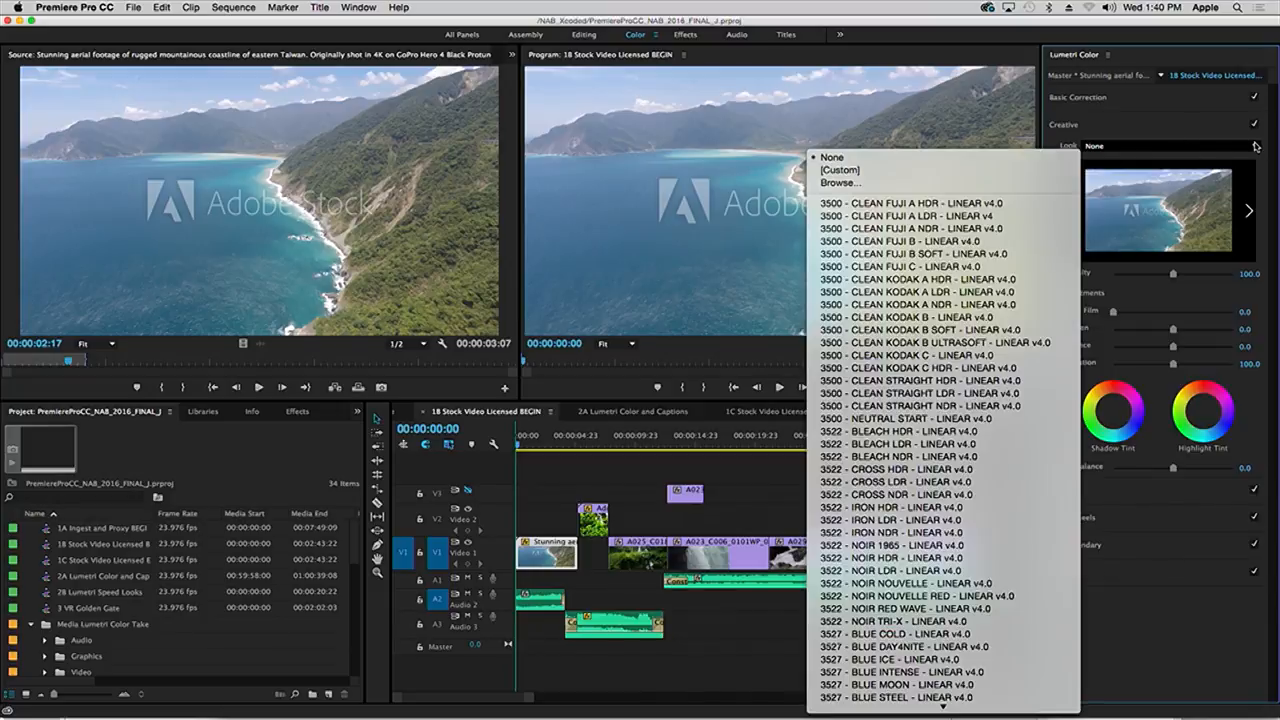
mouse_move(920, 356)
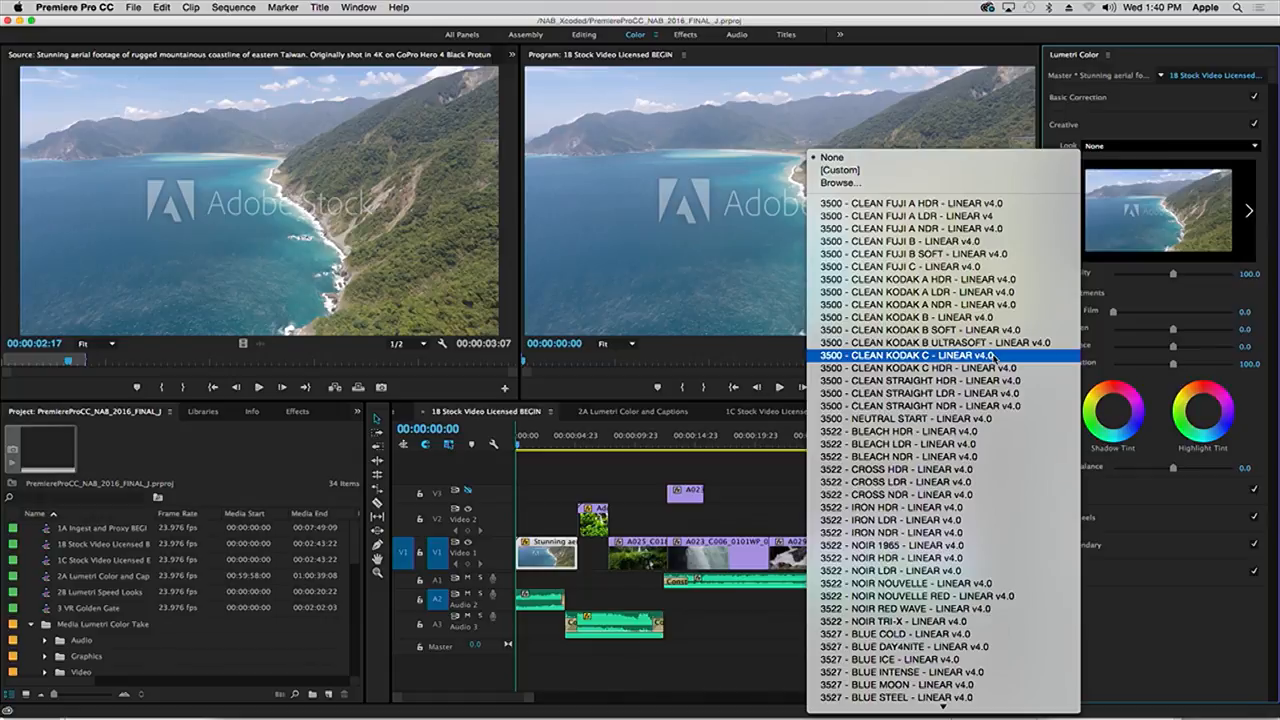
Step: Apply the Blue Steel look with a touch of Faded Film and extra Saturation in Lumetri Color
scroll(down, 3)
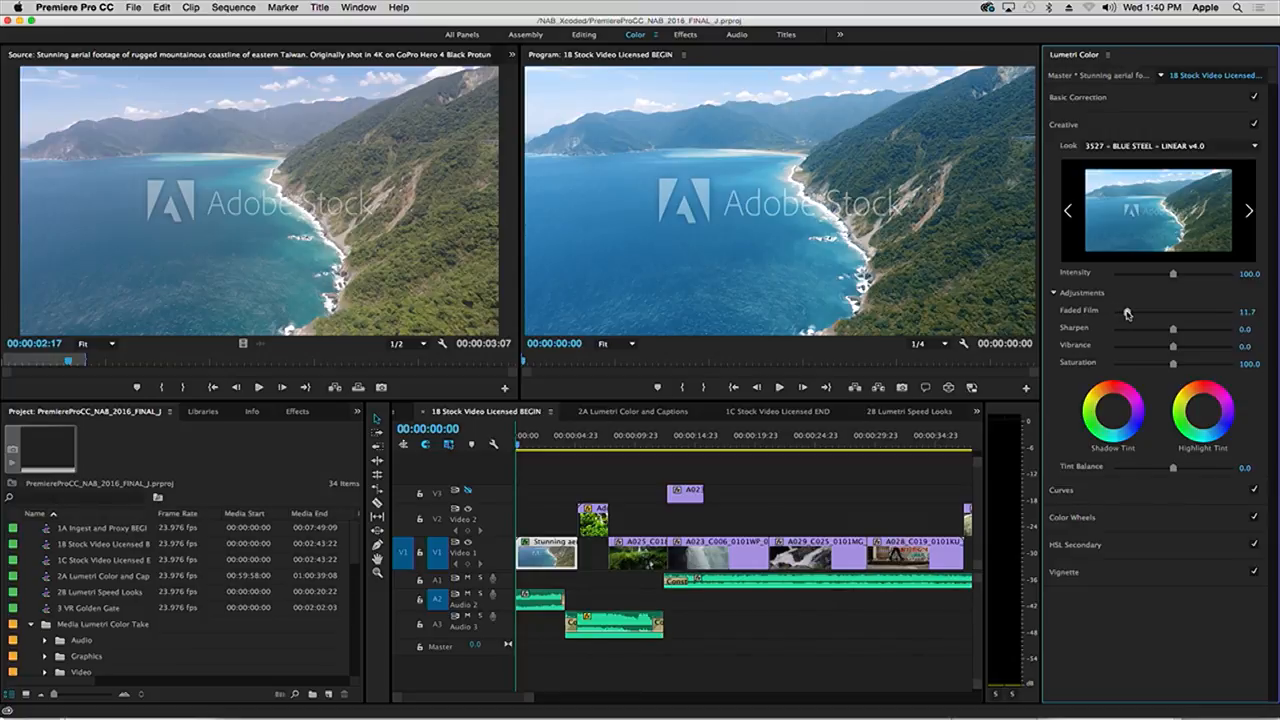
drag(1172, 364, 1180, 364)
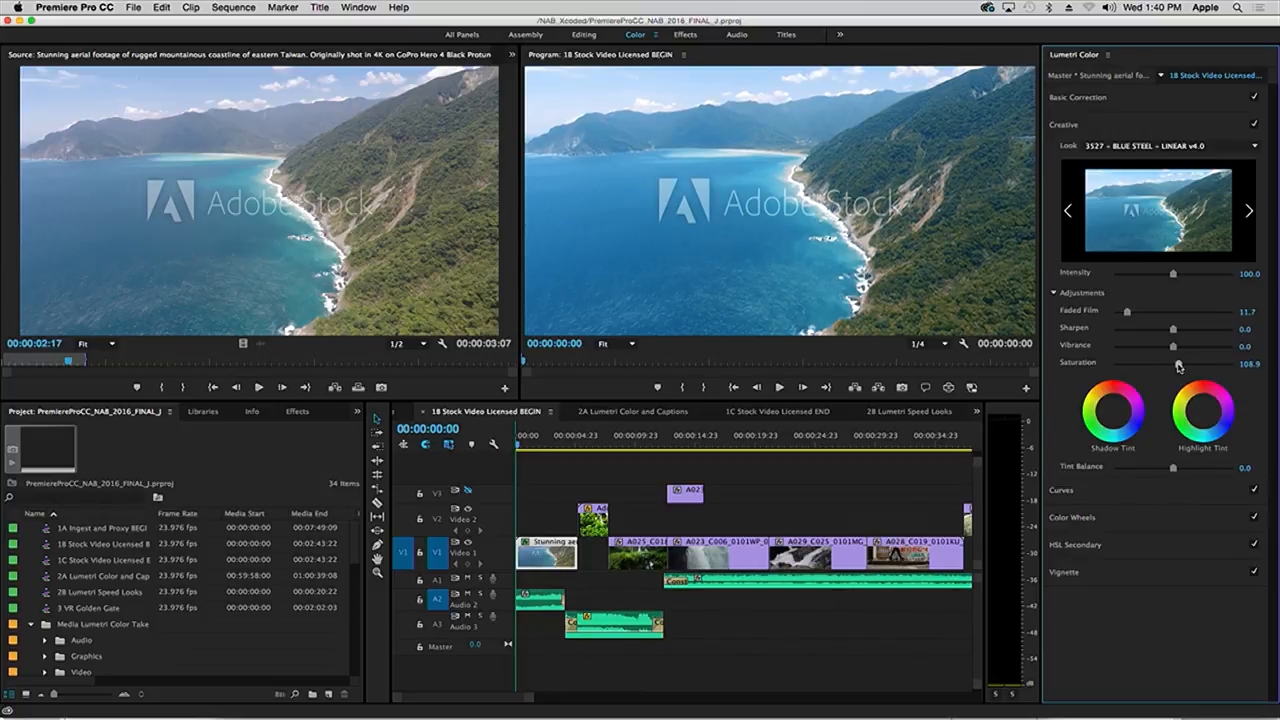
drag(1170, 364, 1180, 364)
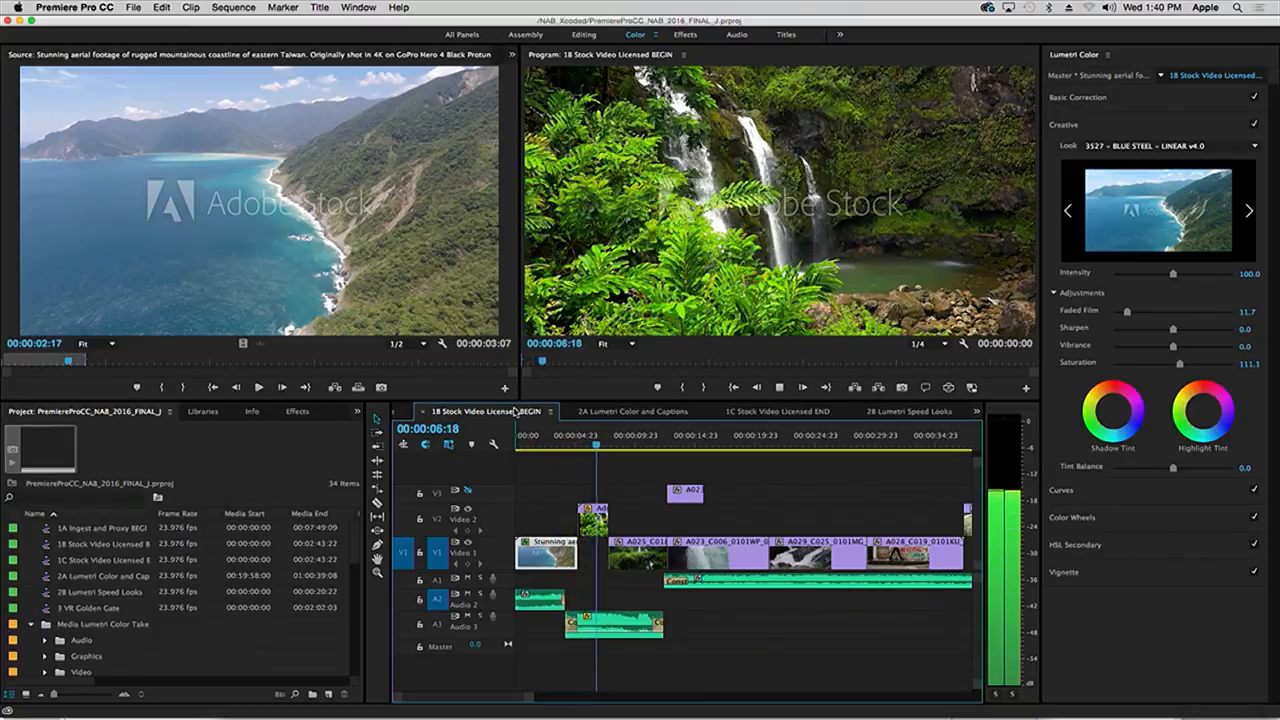
click(620, 436)
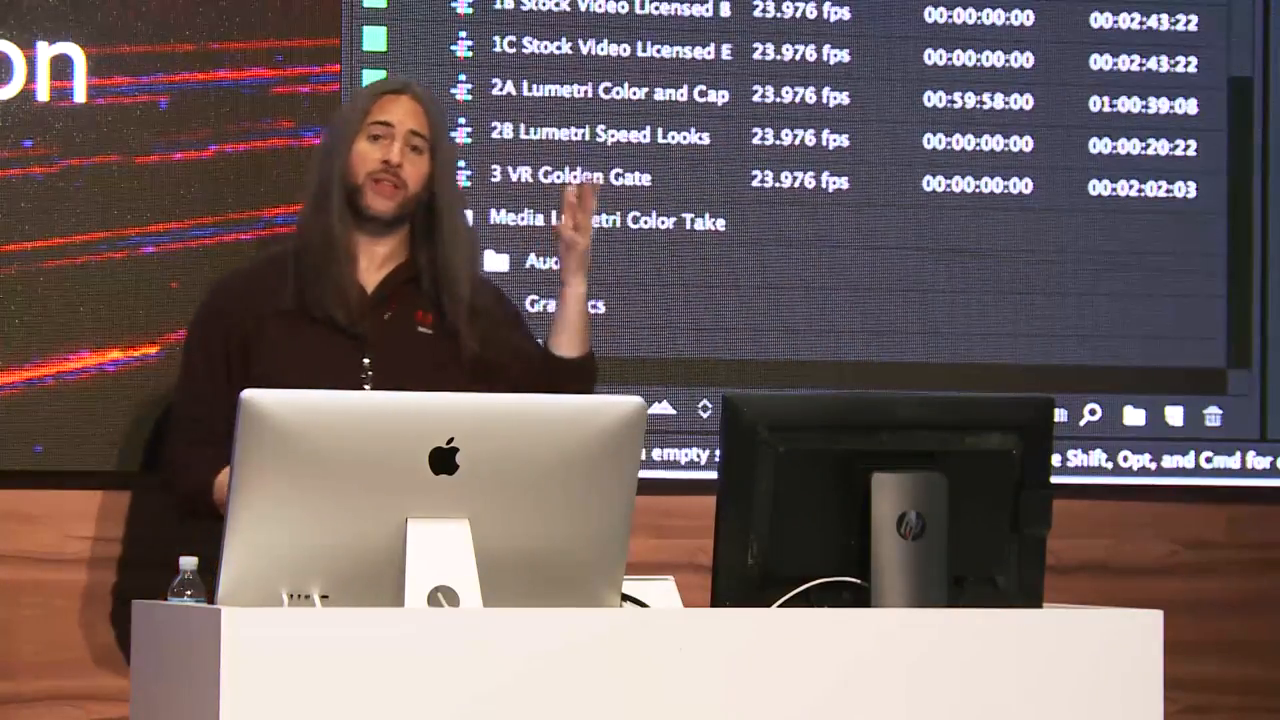
Step: Show the Replace With Clip > From Source Monitor option for the coastline clip on the timeline
click(420, 220)
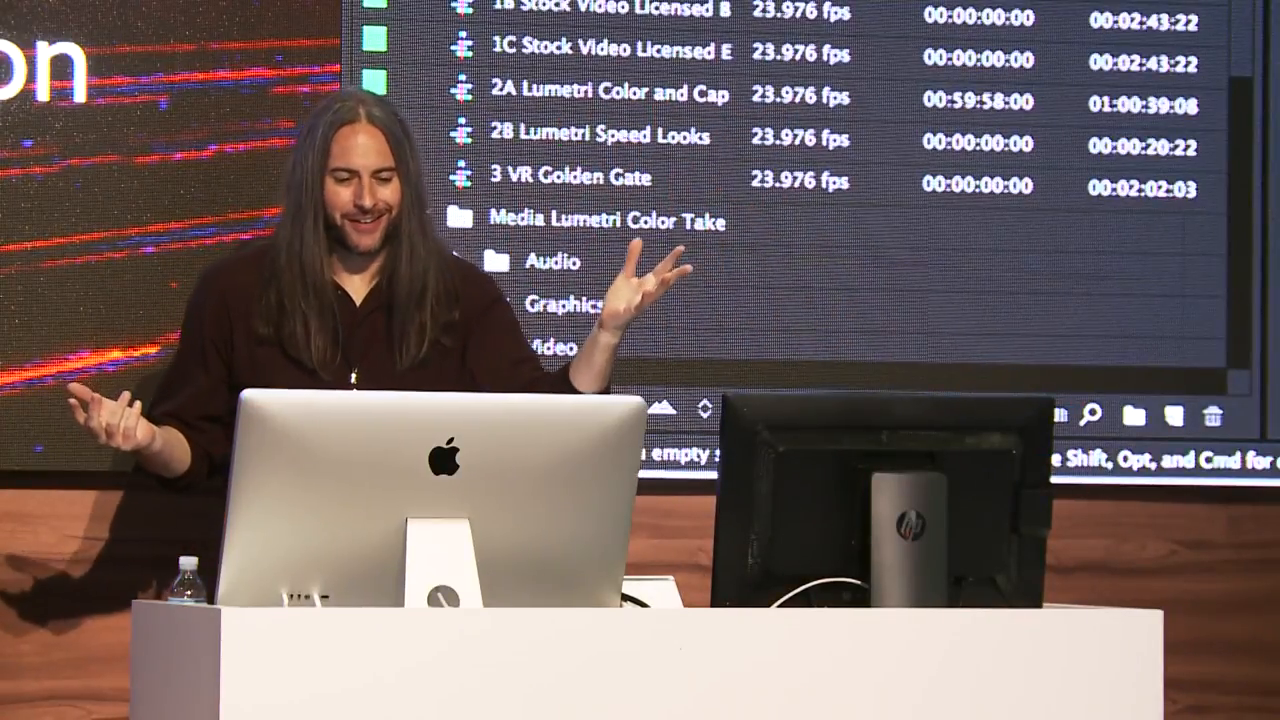
click(422, 214)
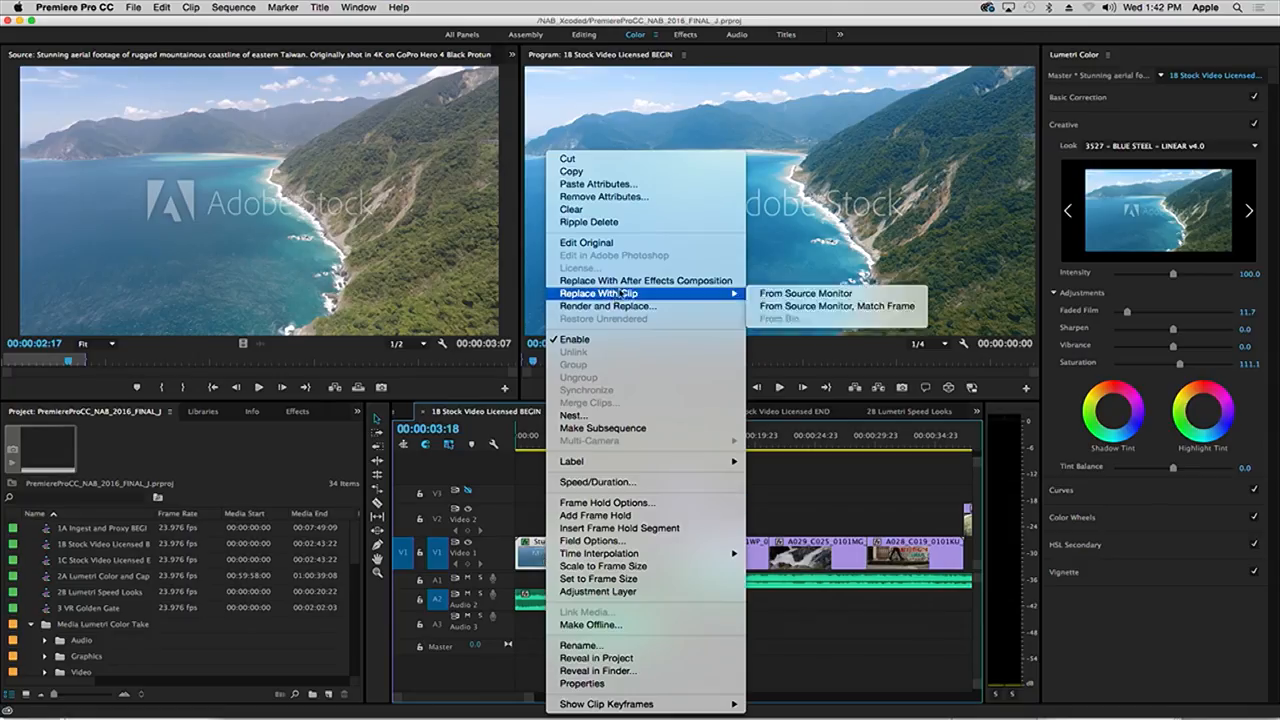
mouse_move(624, 270)
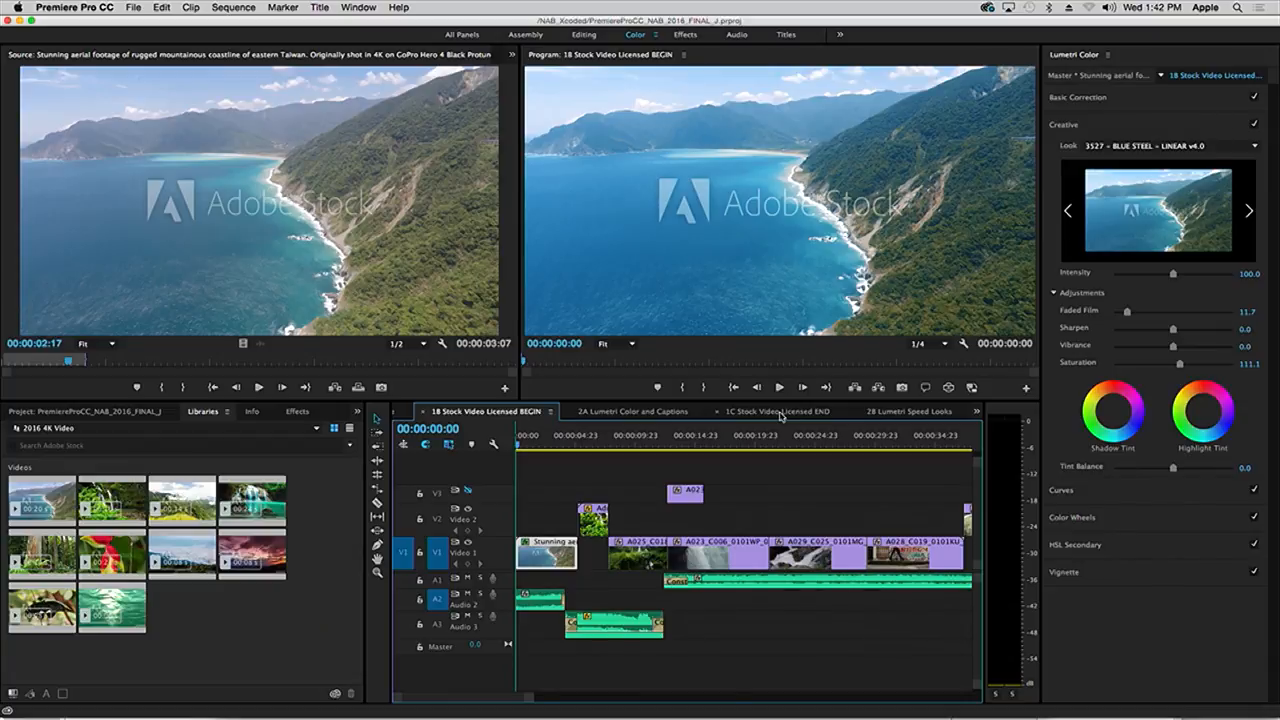
Step: Switch to the '1C Stock Video Licensed END' sequence with the unwatermarked coastline intro
click(776, 412)
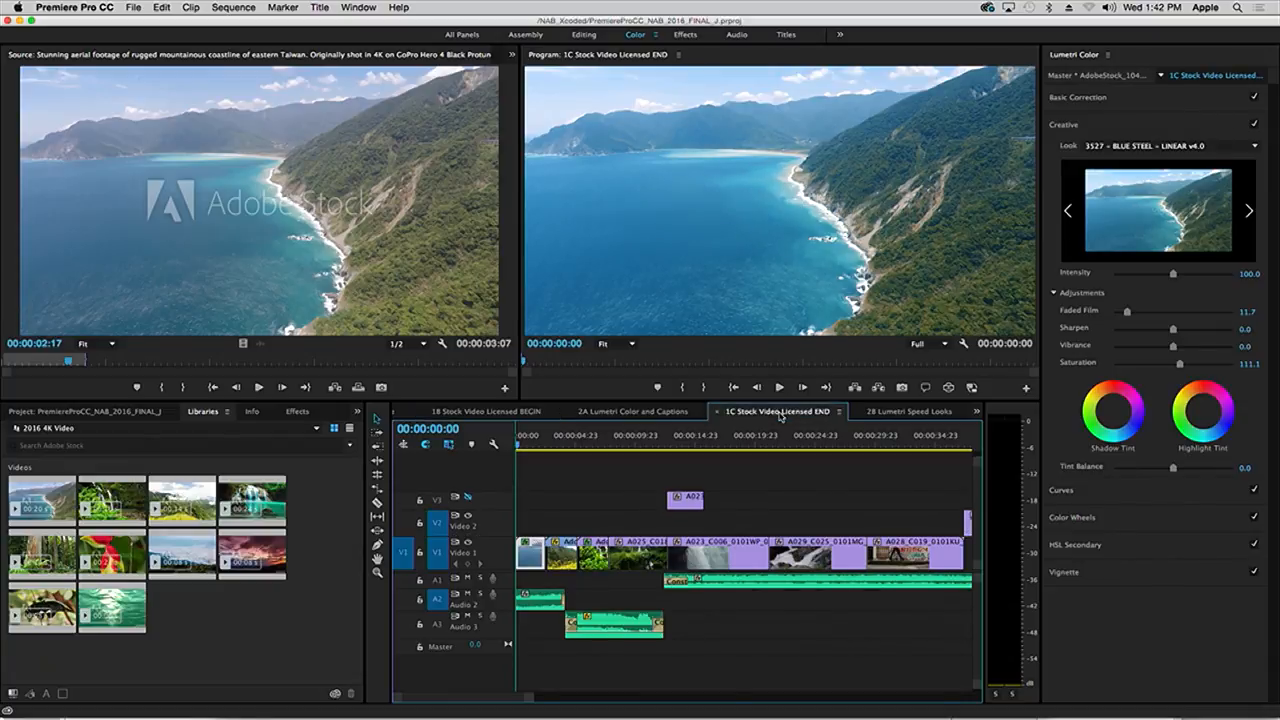